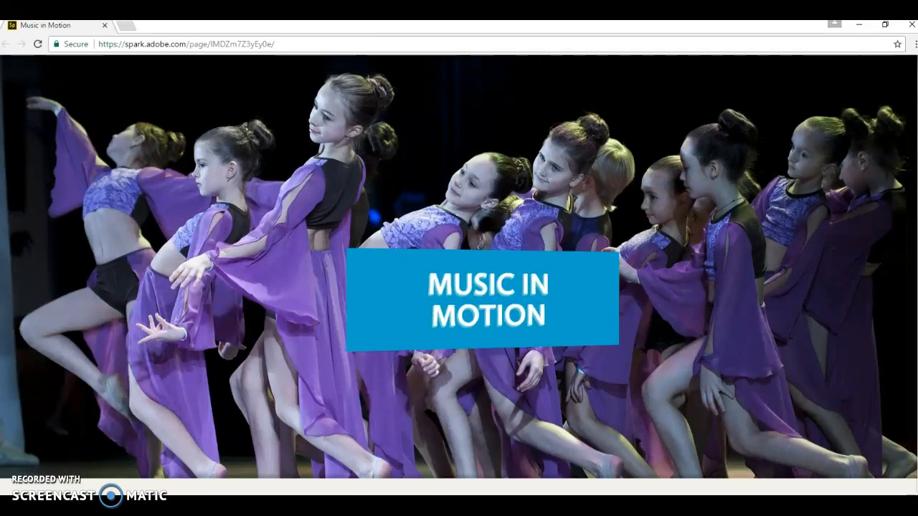
- Scroll past the Music in Motion banner to the lesson details and Fantasia 2000 video
scroll(down, 3)
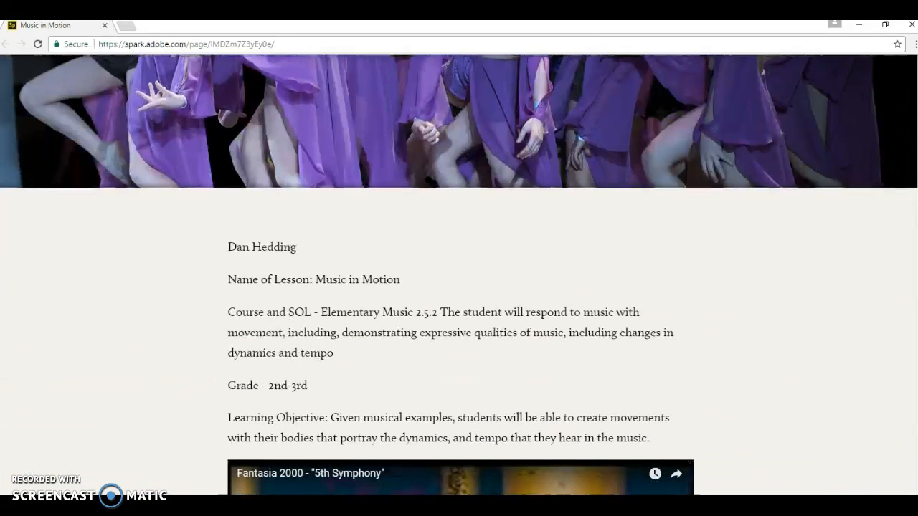
scroll(down, 3)
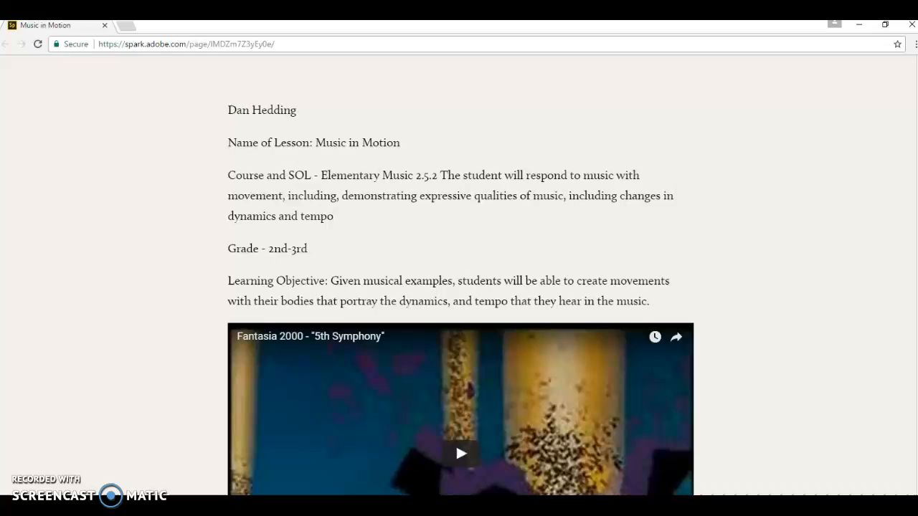
scroll(down, 3)
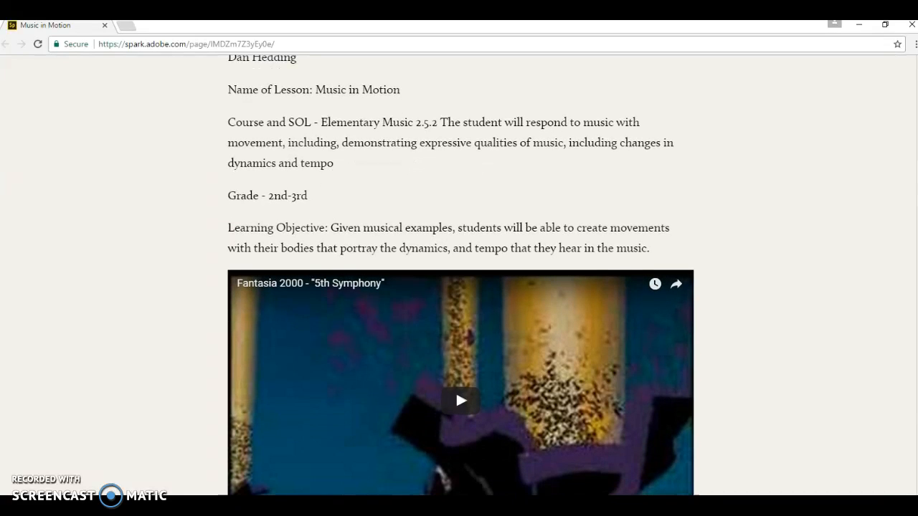
scroll(down, 3)
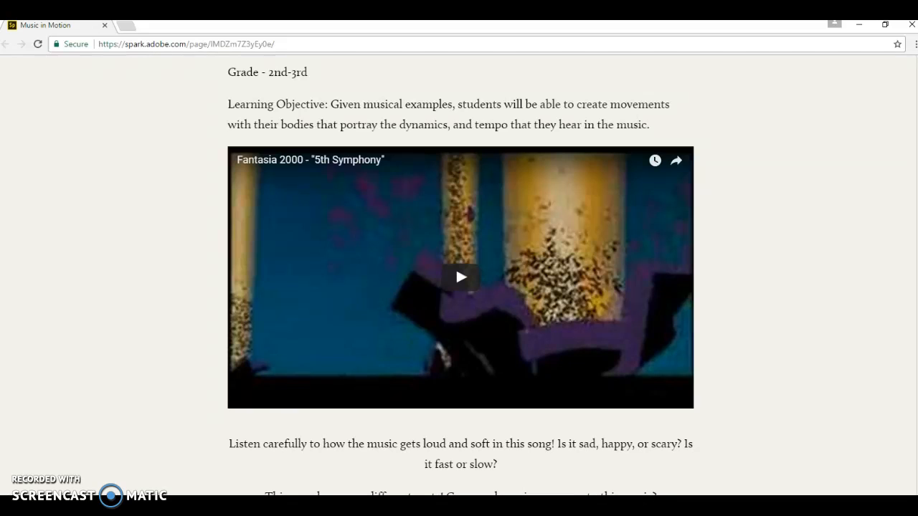
- Scroll past the video to the listening questions and the HOW DID YOU DANCE? link
scroll(down, 3)
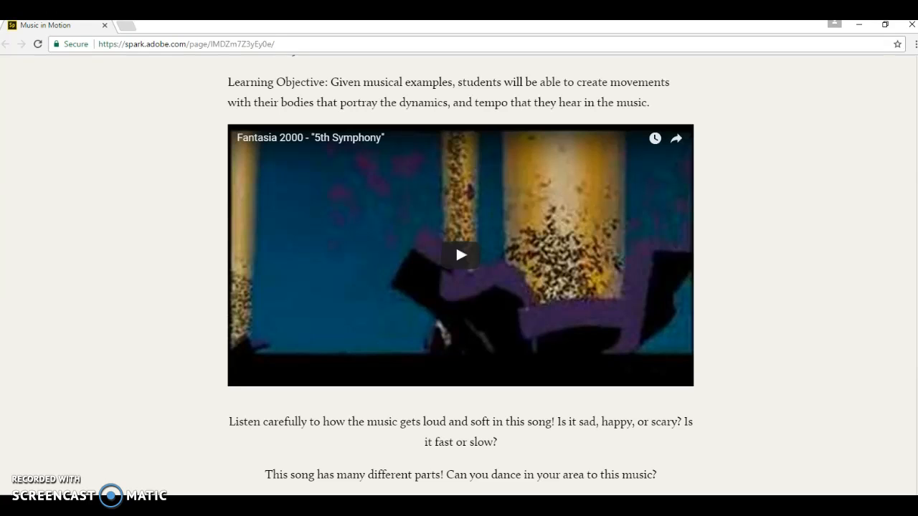
scroll(down, 3)
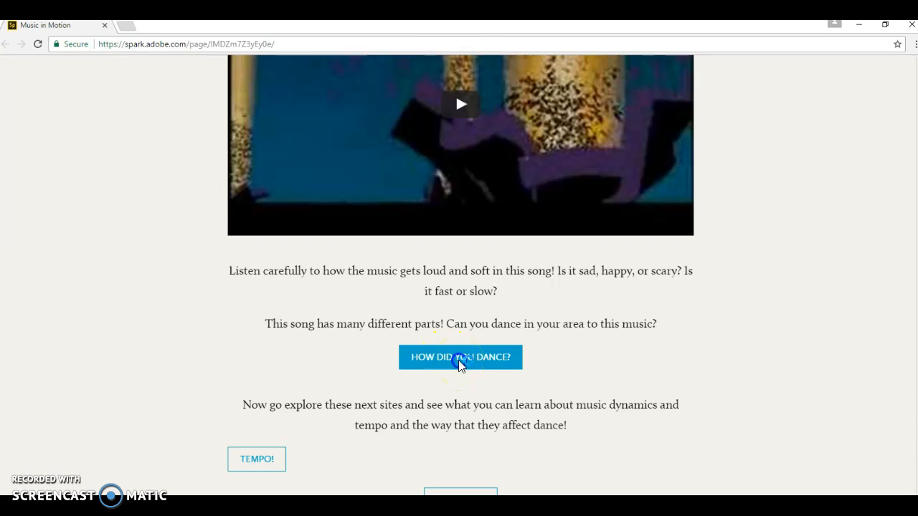
- Open the HOW DID YOU DANCE? 'Dance Music!' deck and view slide 2's blog instructions
click(461, 357)
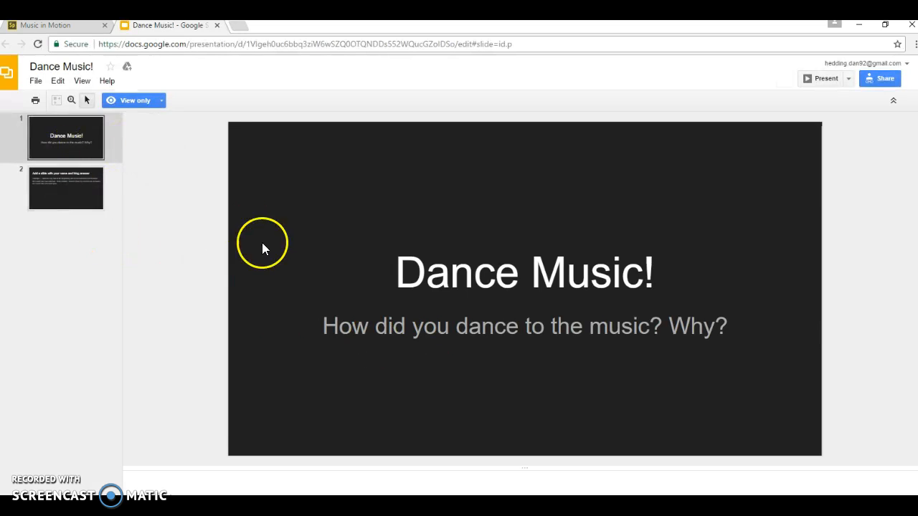
click(66, 188)
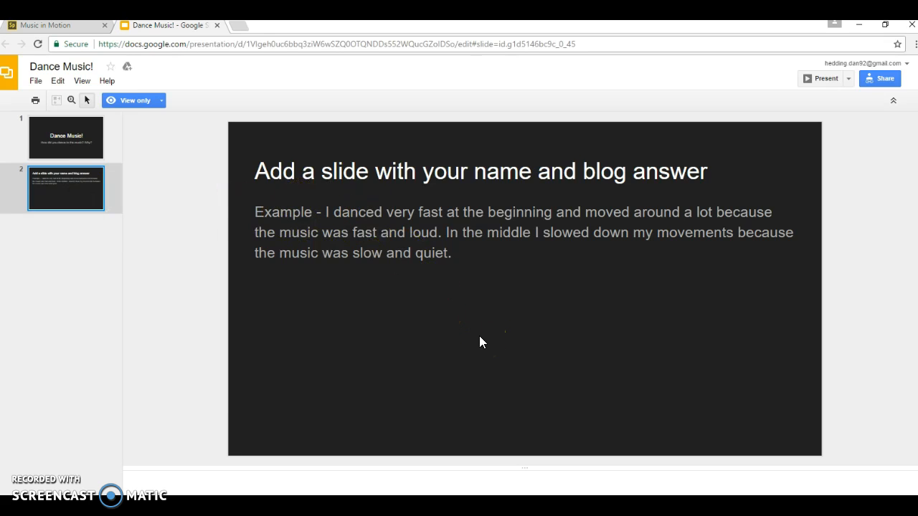
mouse_move(81, 31)
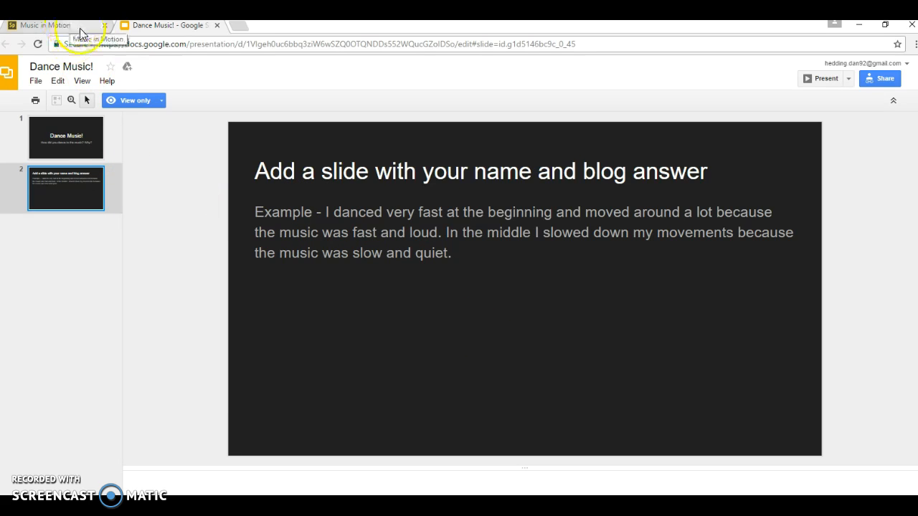
- Return to the Music in Motion lesson and scroll to its resource buttons
click(46, 24)
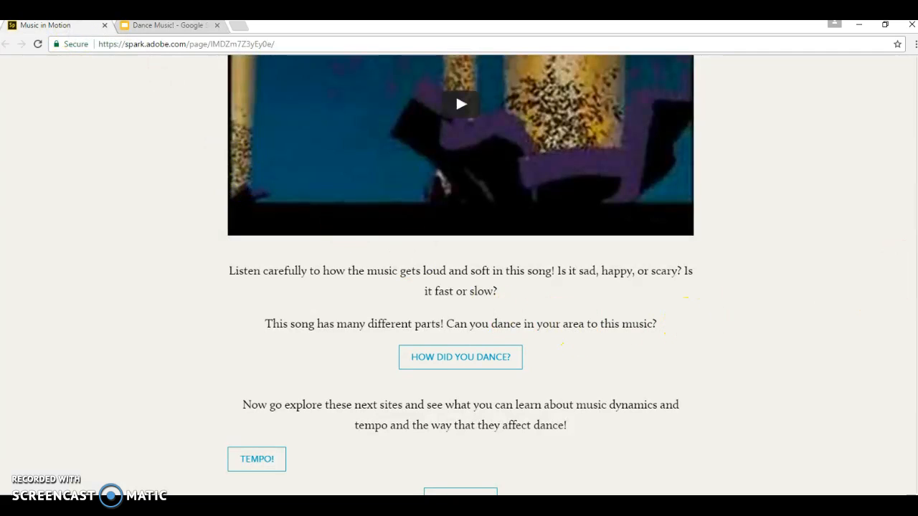
scroll(down, 3)
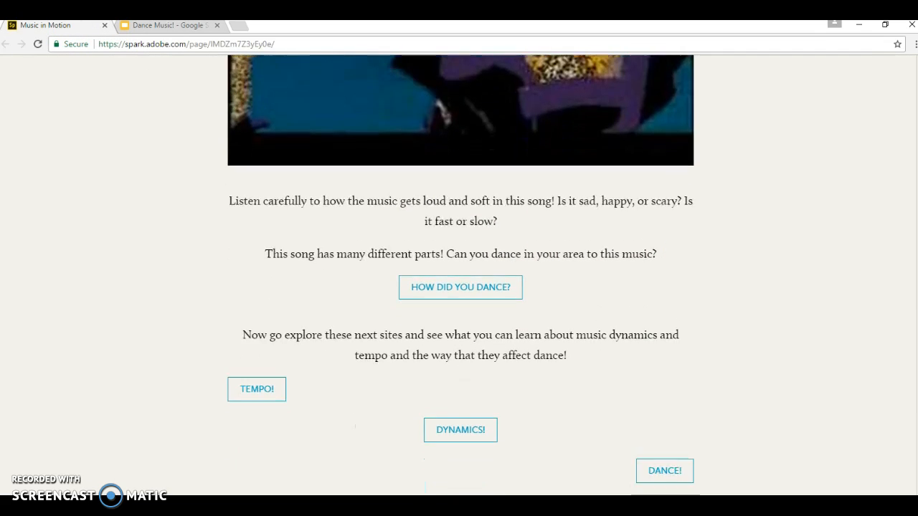
scroll(down, 3)
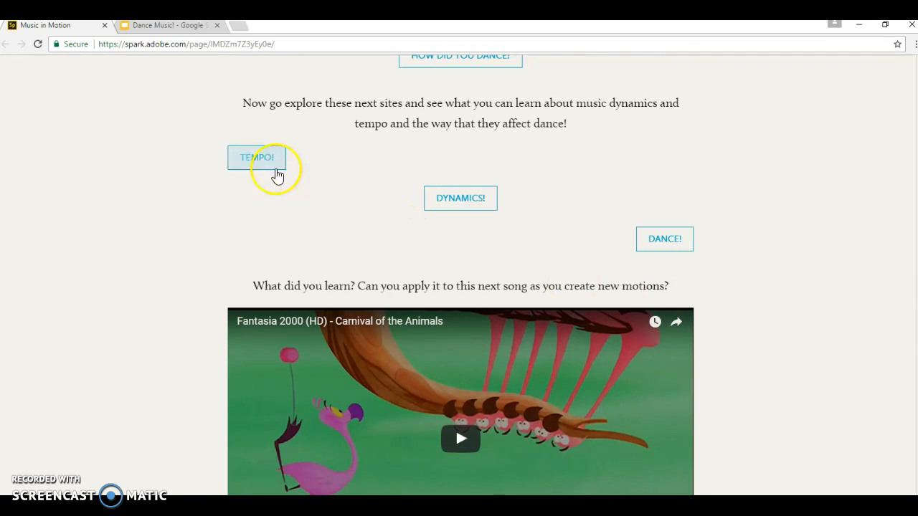
- Preview the TEMPO! and DANCE! resource sites, then close the KidzSearch Dance article
click(256, 156)
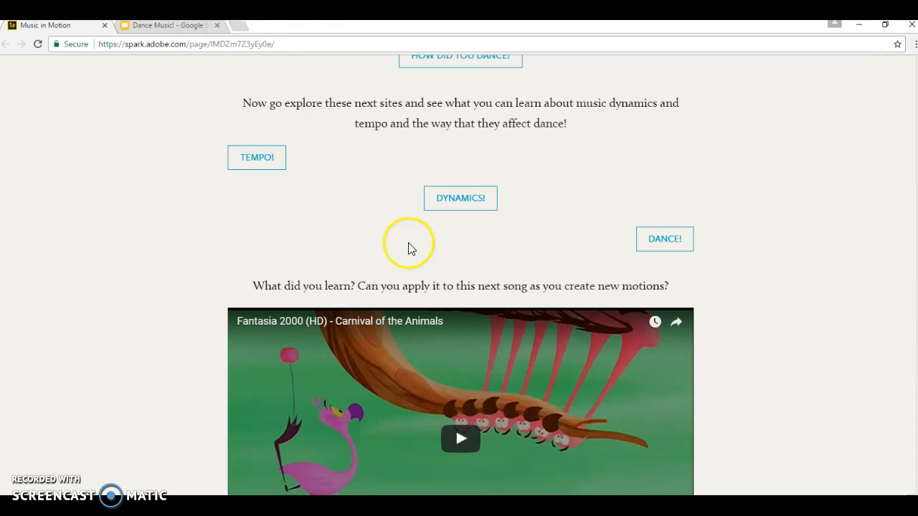
click(461, 198)
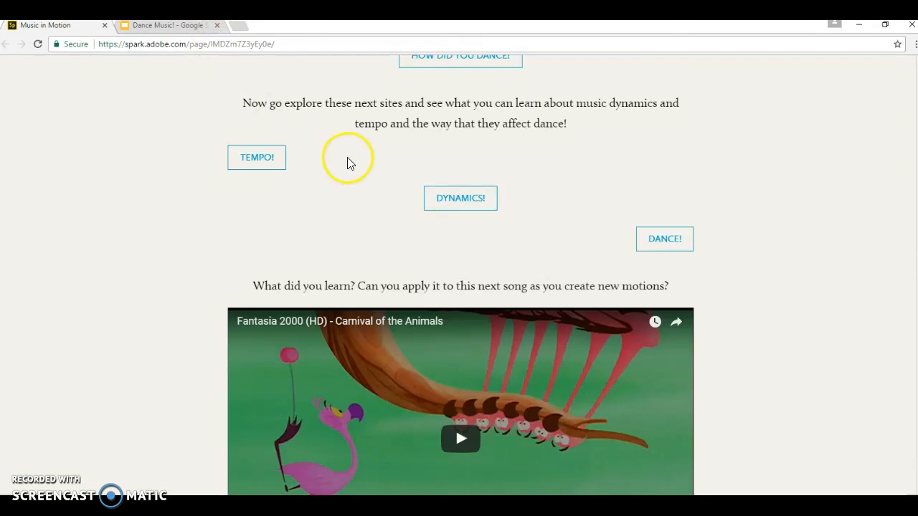
mouse_move(675, 248)
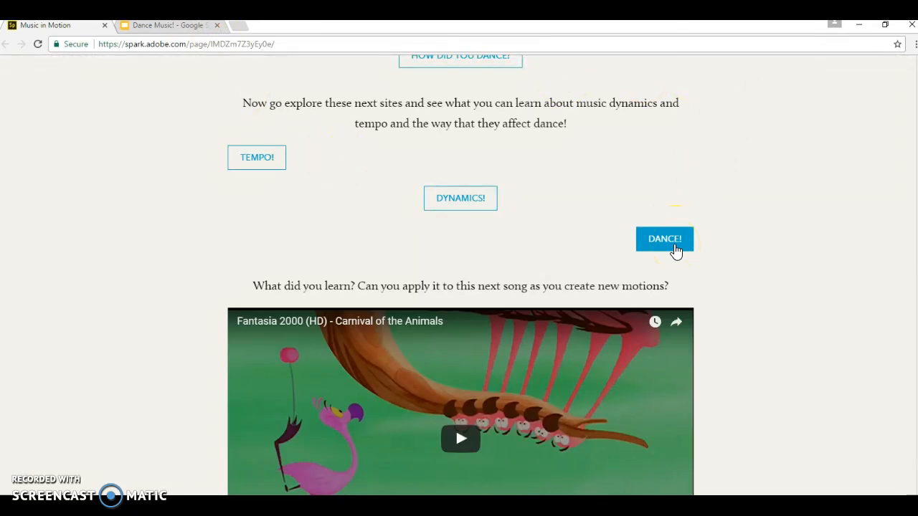
click(664, 239)
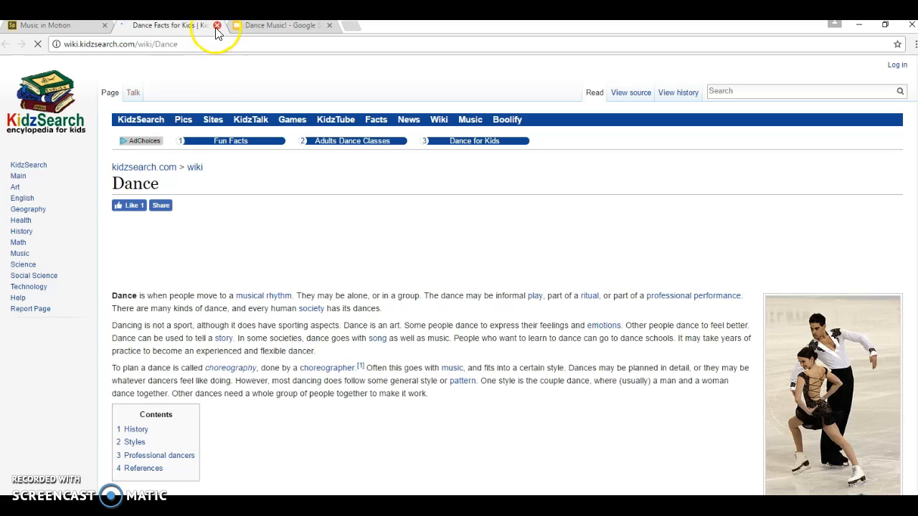
click(216, 25)
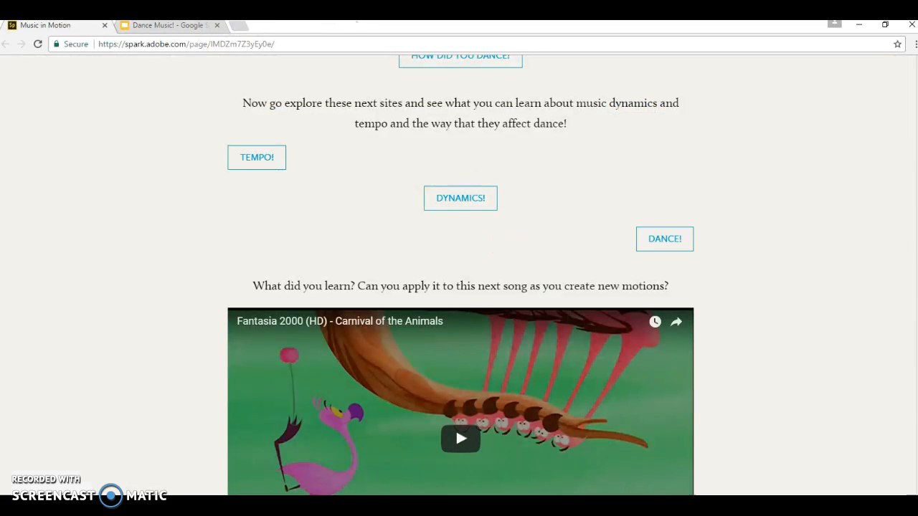
- Scroll past the Carnival of the Animals video to the FOLLOW UP BLOG! button and credits
scroll(down, 3)
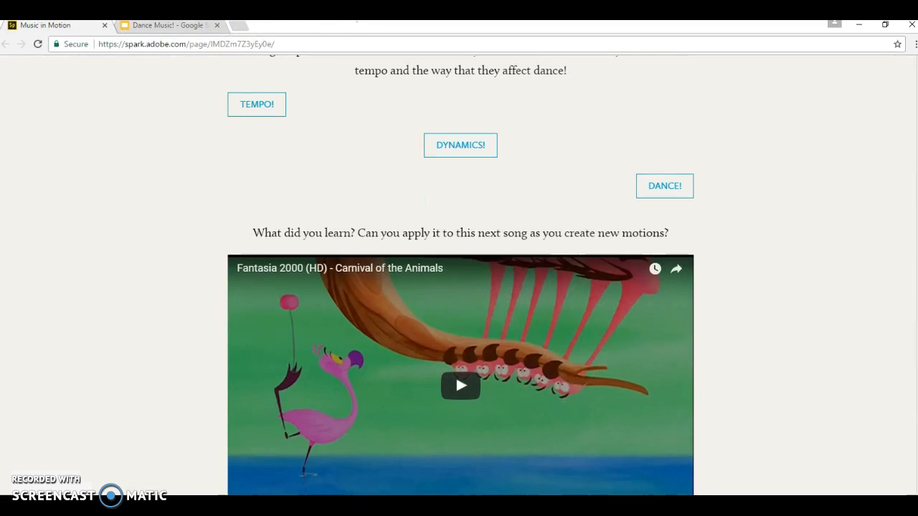
scroll(down, 3)
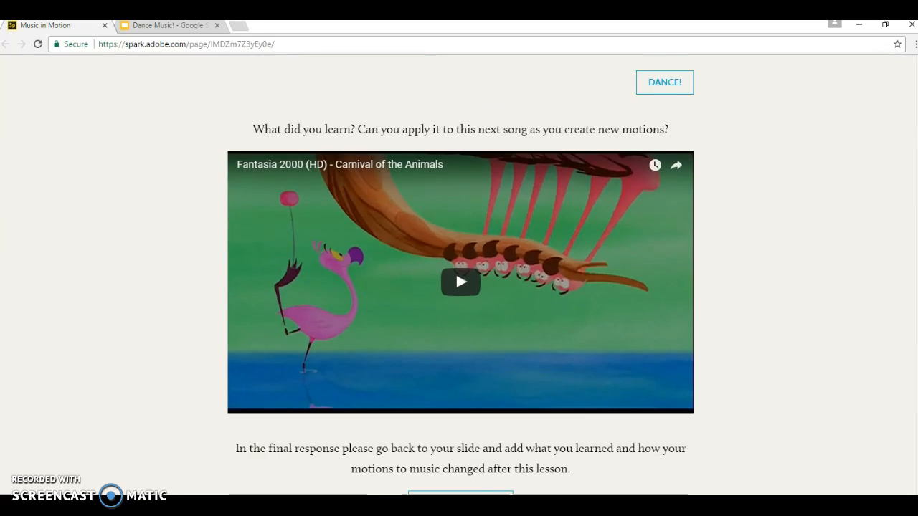
scroll(down, 3)
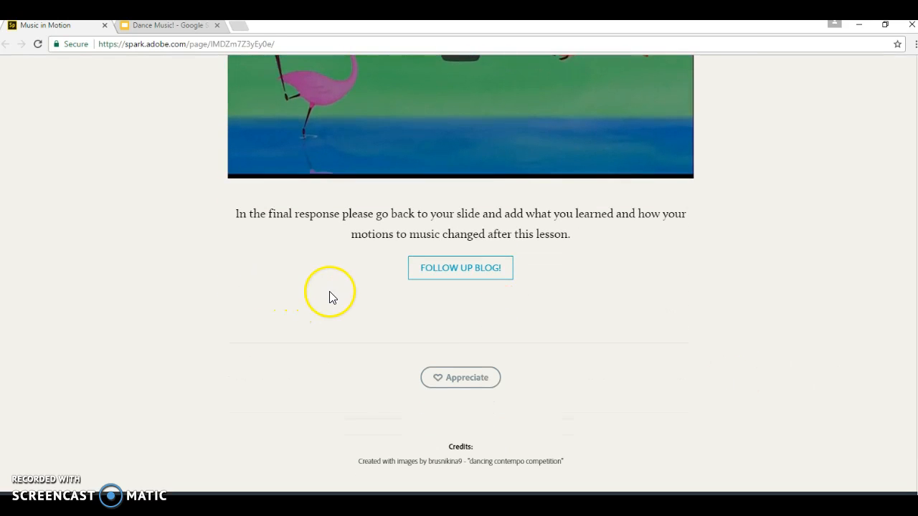
mouse_move(476, 279)
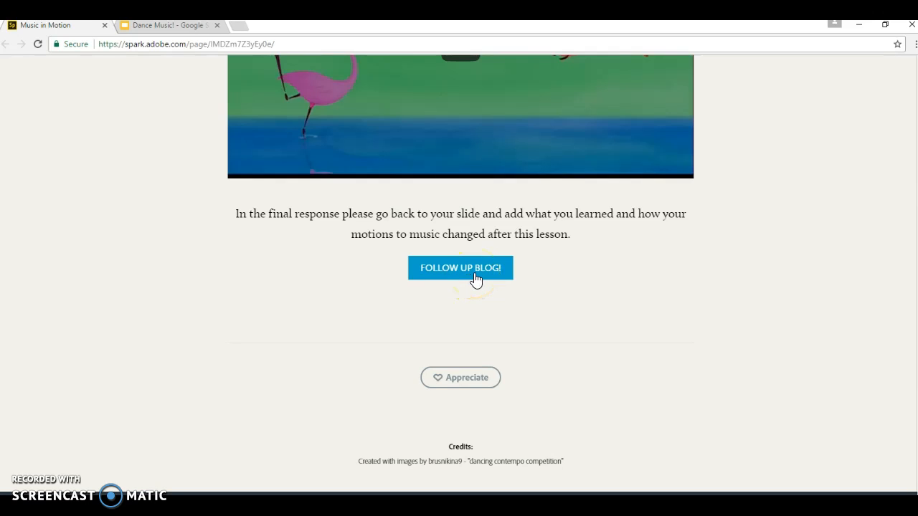
- Open the FOLLOW UP BLOG! link to the 'Dance Music!' Google Slides deck
click(461, 267)
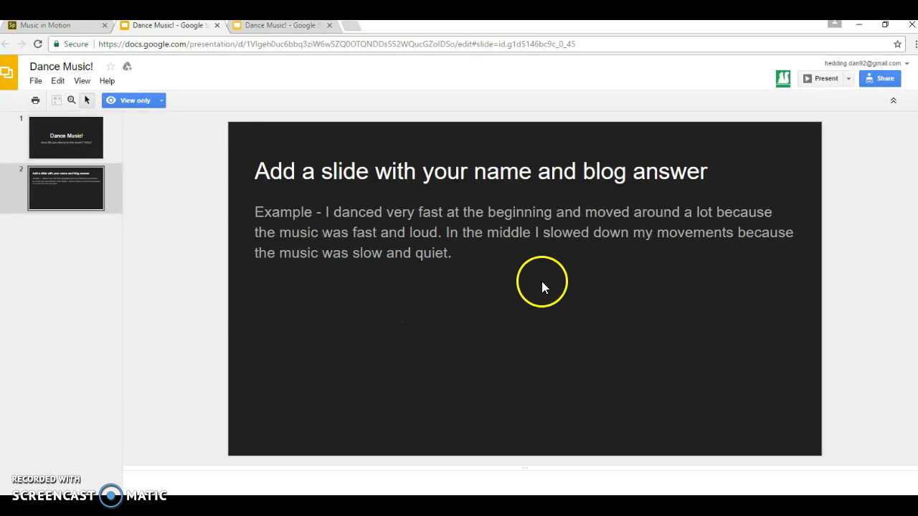
mouse_move(241, 347)
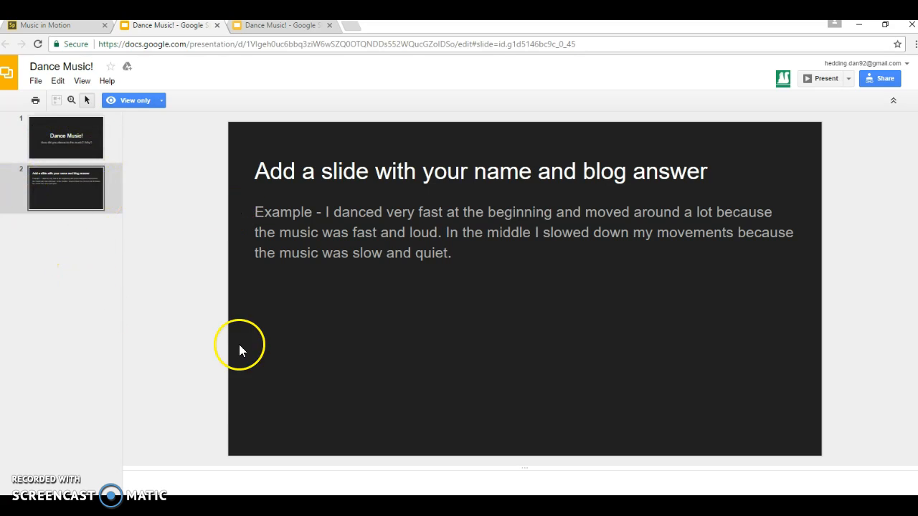